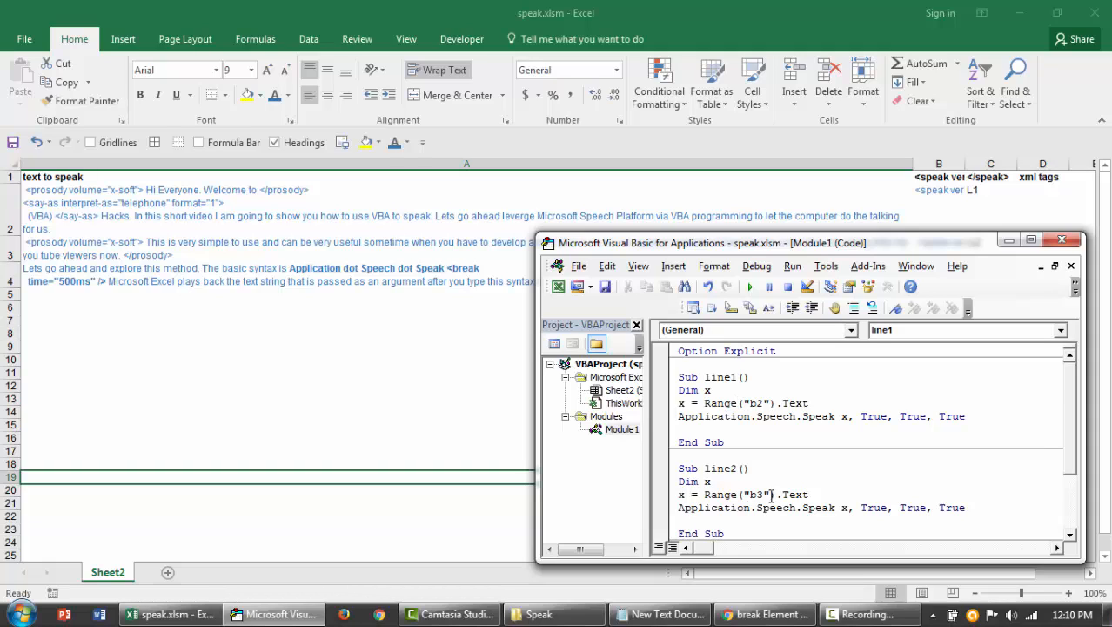
Run the line3 macro so cell B4's text is spoken aloud
{"action": "left_click", "coordinate": [769, 494]}
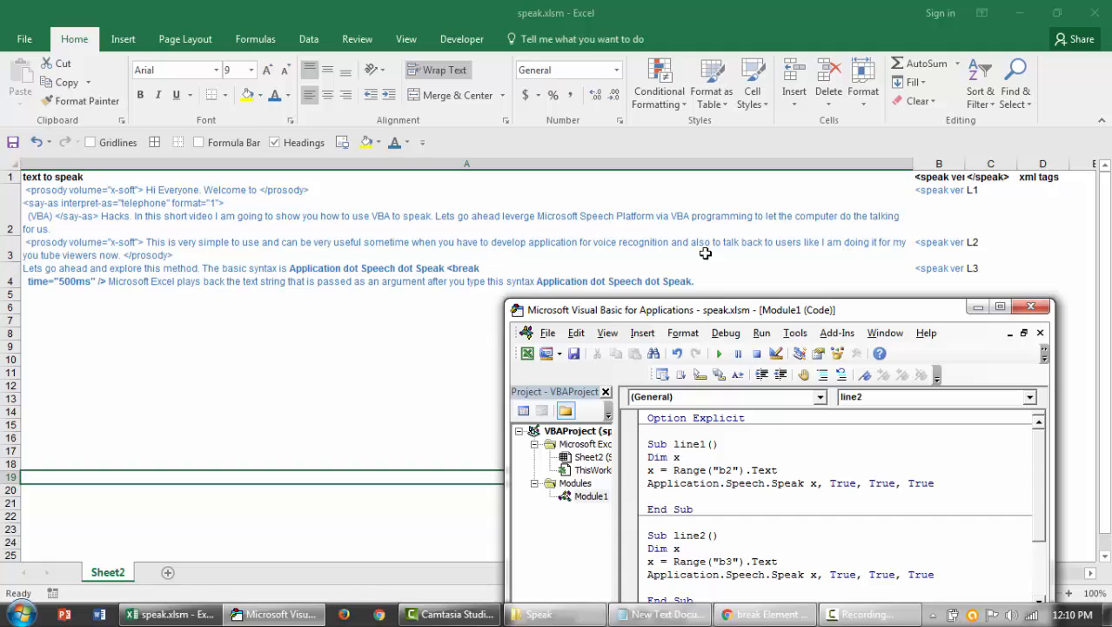
{"action": "mouse_move", "coordinate": [832, 254]}
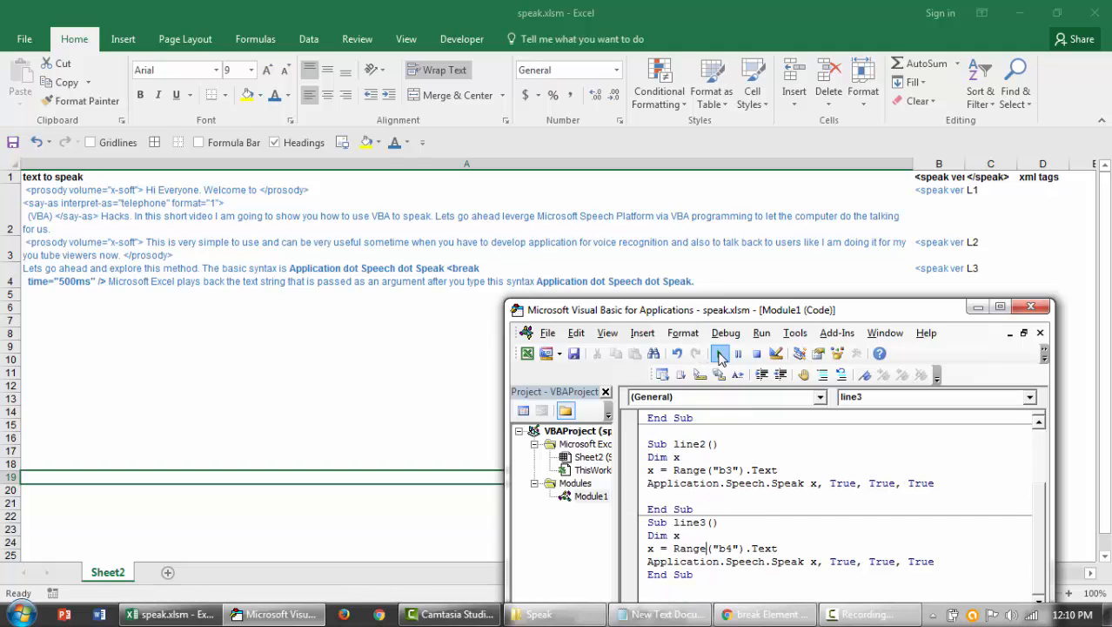
{"action": "left_click", "coordinate": [717, 351]}
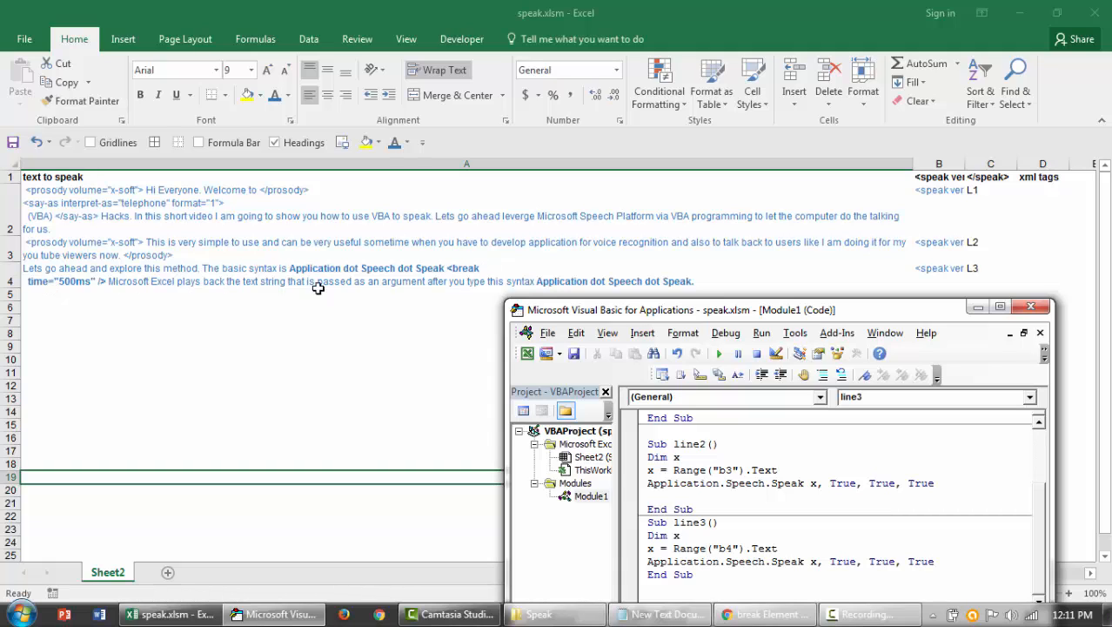
{"action": "mouse_move", "coordinate": [561, 286]}
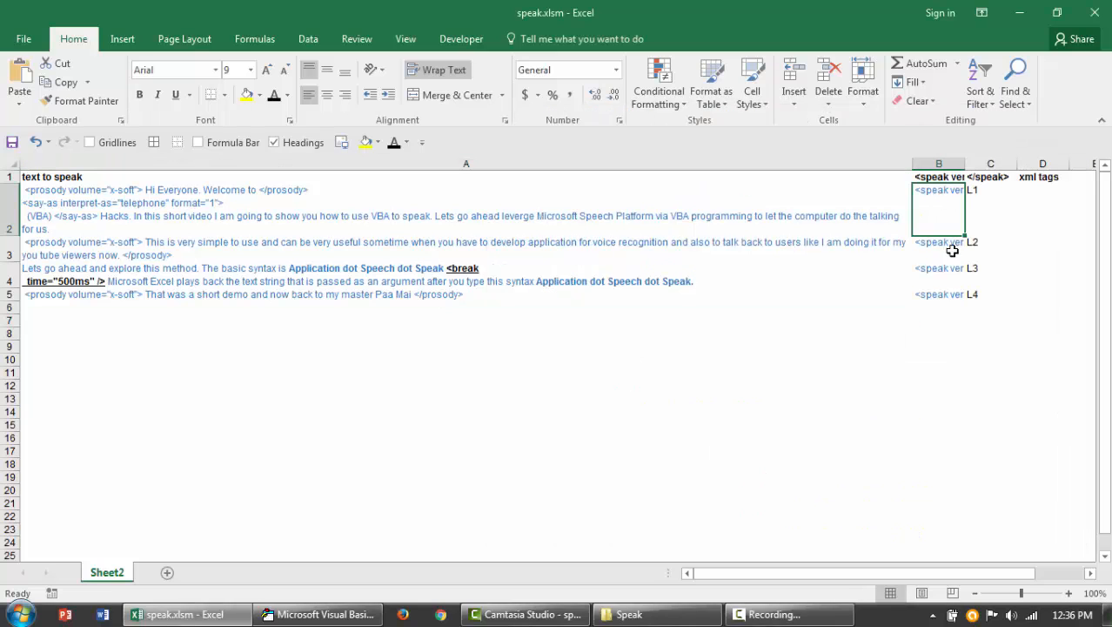
Select text cells B2:B5 and add a line4 macro speaking Range("b5").Text
{"action": "left_click_drag", "start_coordinate": [939, 190], "coordinate": [938, 292]}
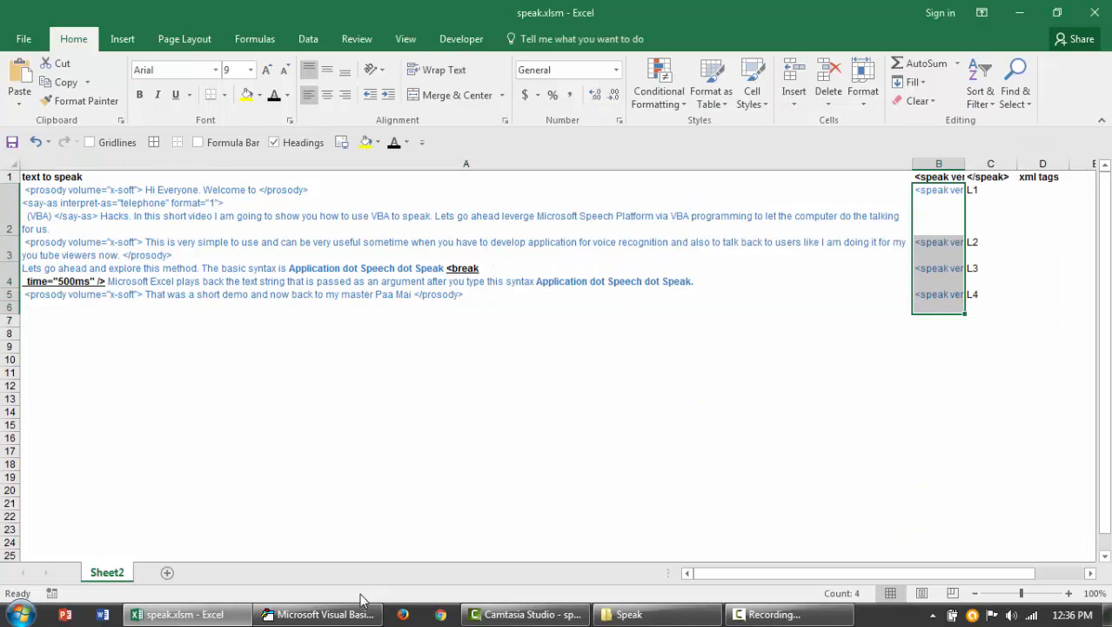
{"action": "left_click", "coordinate": [324, 613]}
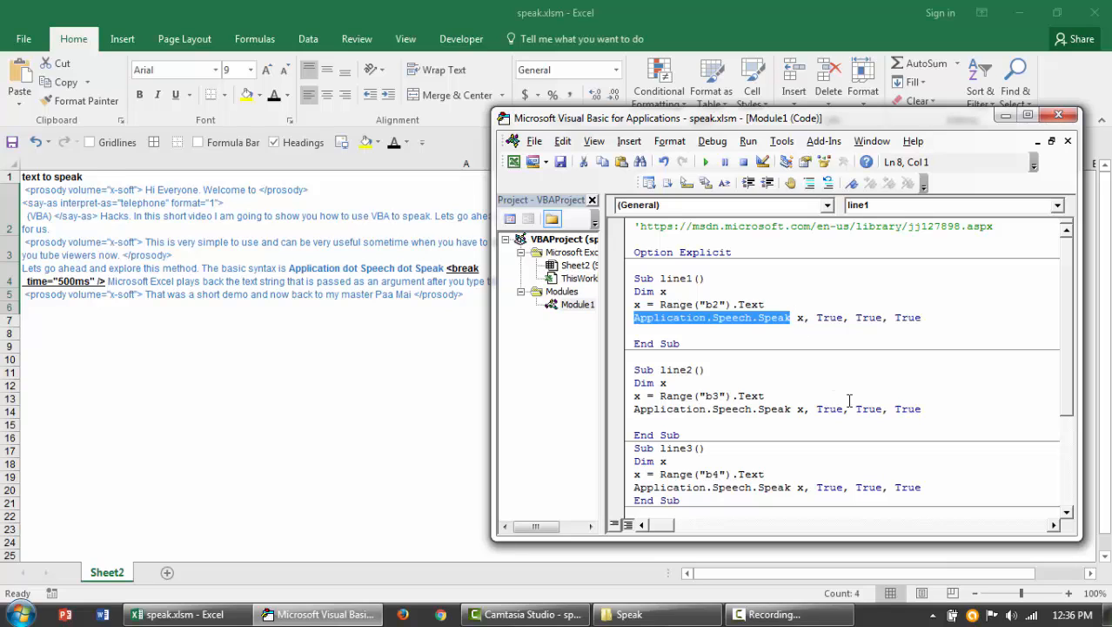
{"action": "mouse_move", "coordinate": [763, 317]}
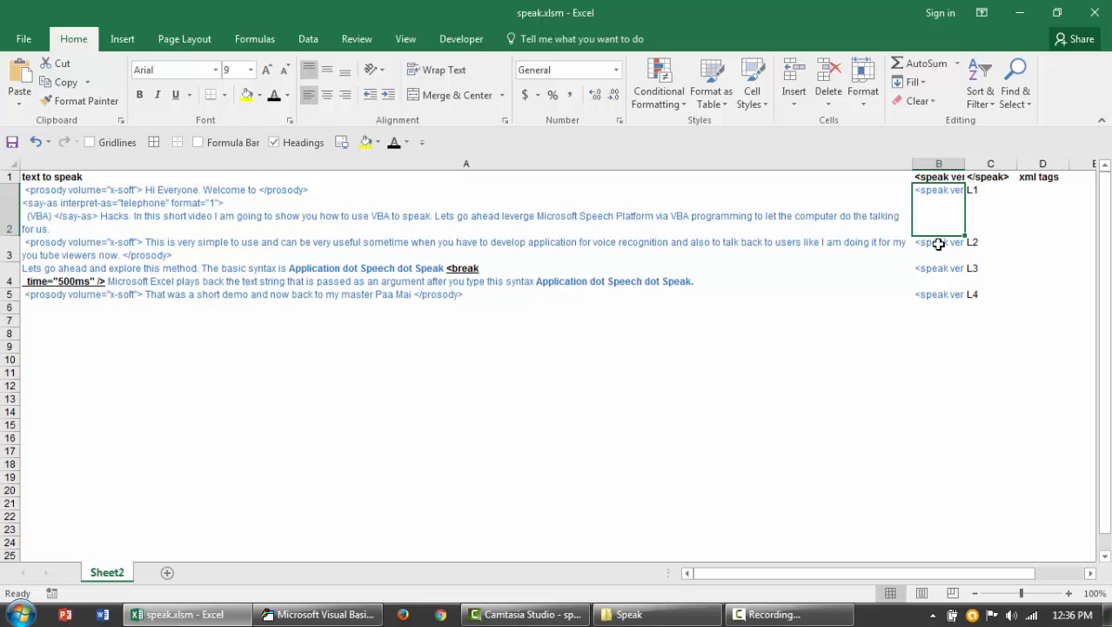
{"action": "left_click", "coordinate": [938, 293]}
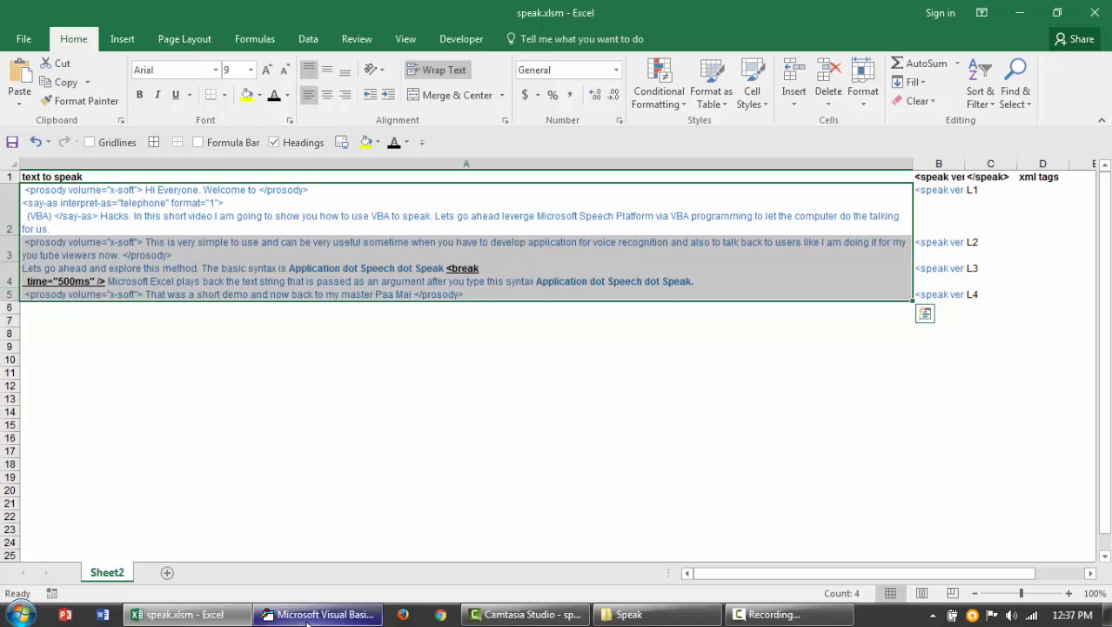
{"action": "left_click", "coordinate": [321, 613]}
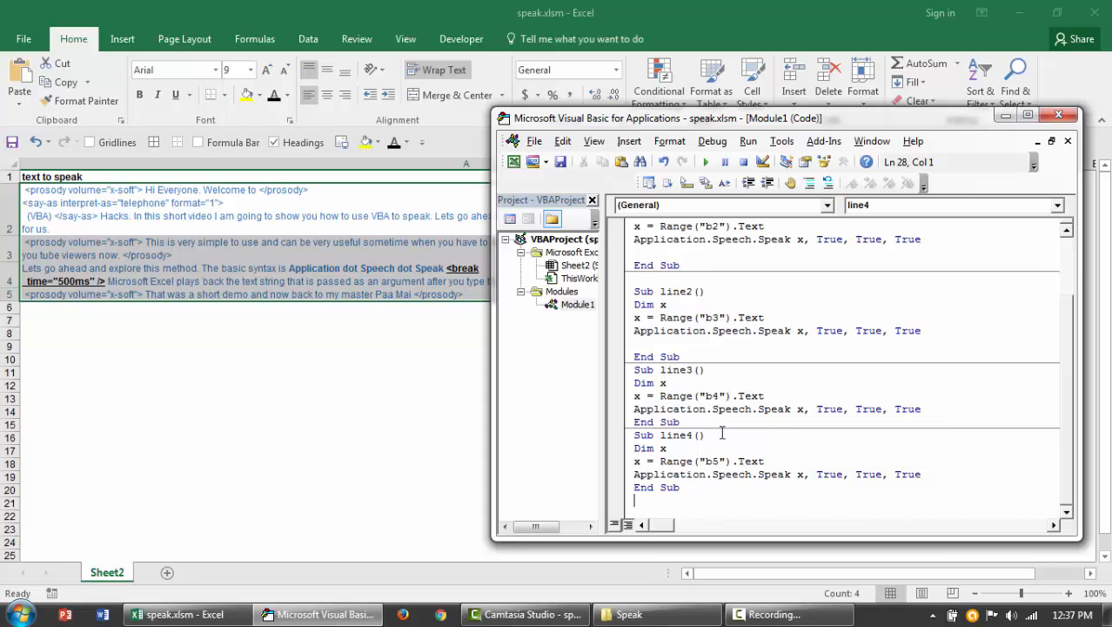
{"action": "left_click", "coordinate": [185, 613]}
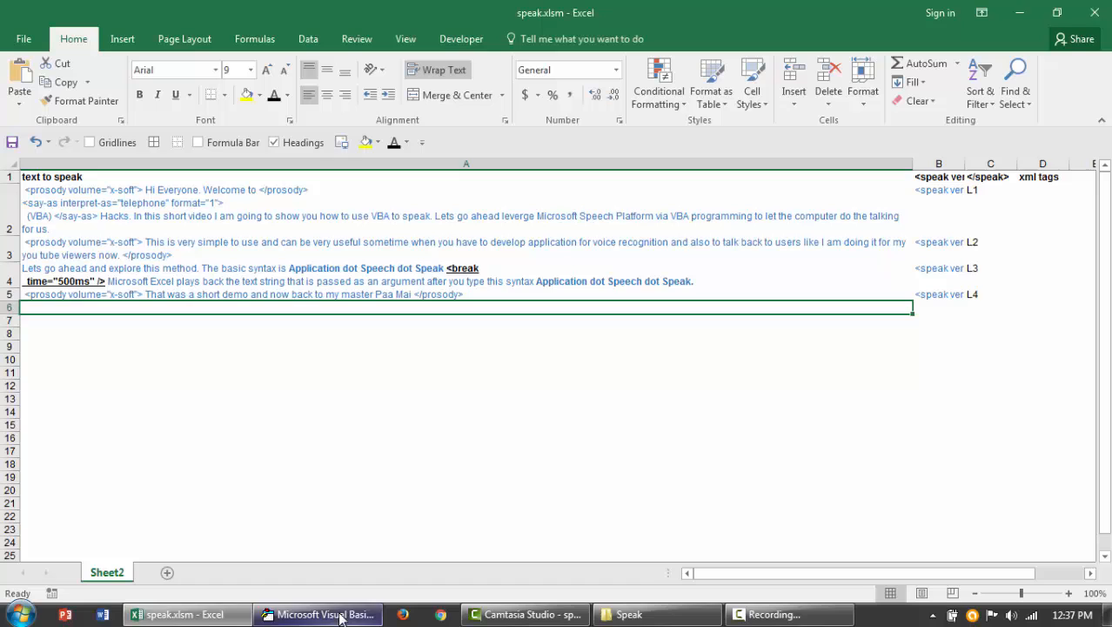
{"action": "left_click", "coordinate": [321, 612]}
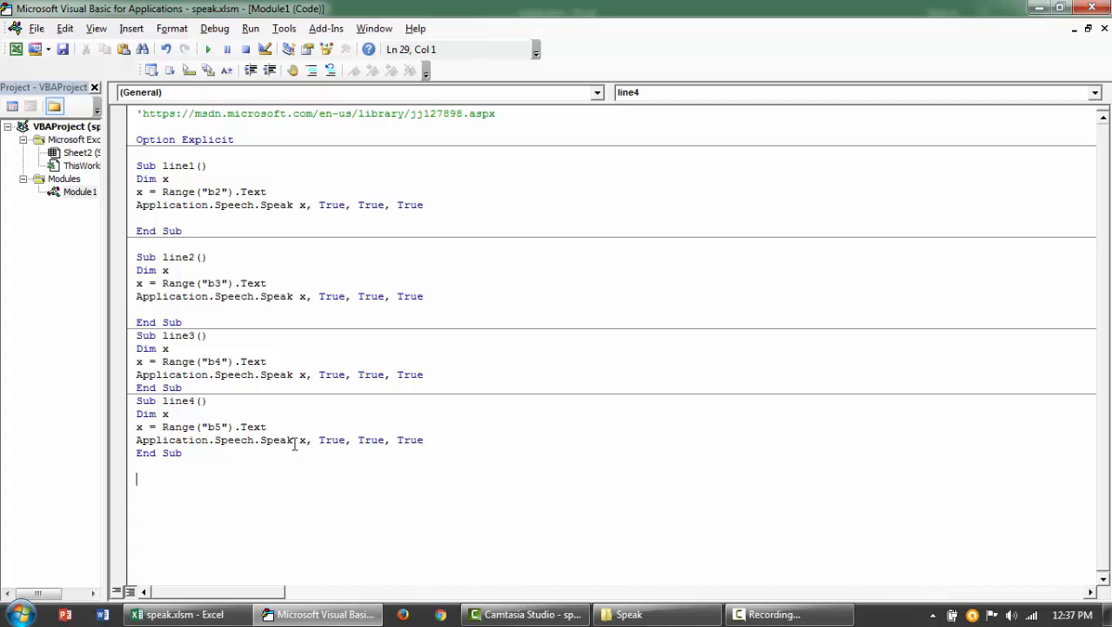
Write Sub Test1 with Application.Speech.Speak "Hi there. how are you today?"
{"action": "type", "text": "sub"}
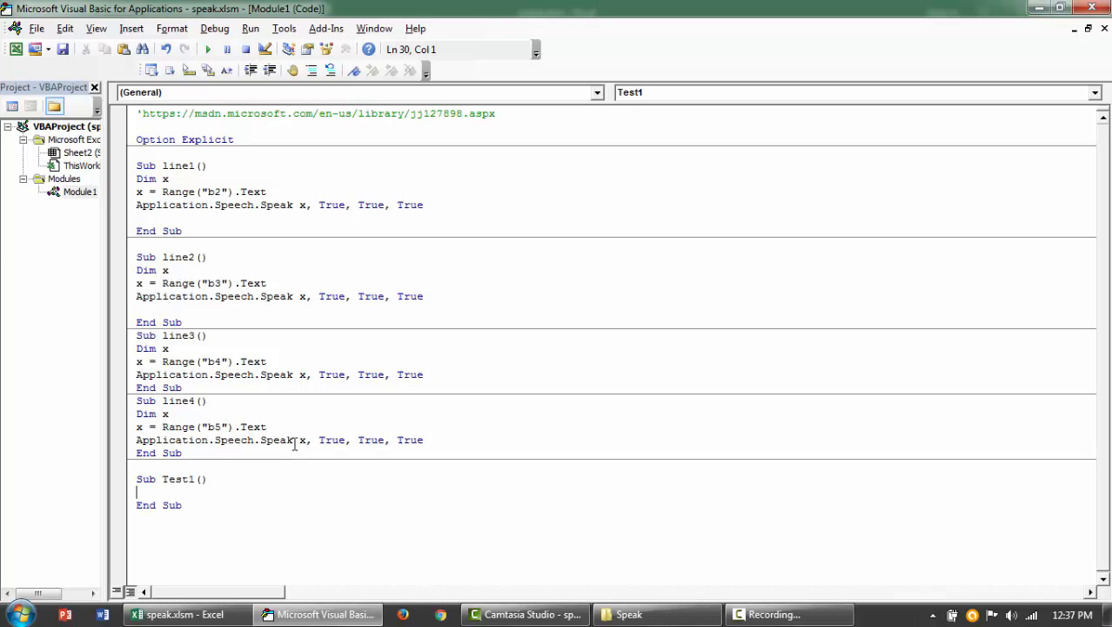
{"action": "type", "text": "app"}
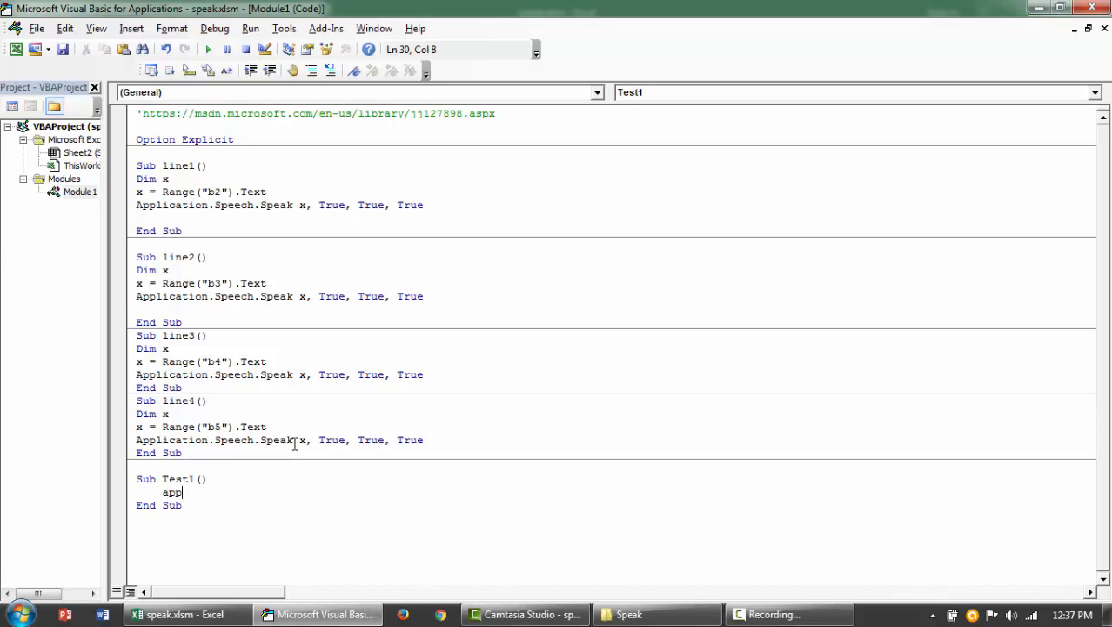
{"action": "type", "text": "lication"}
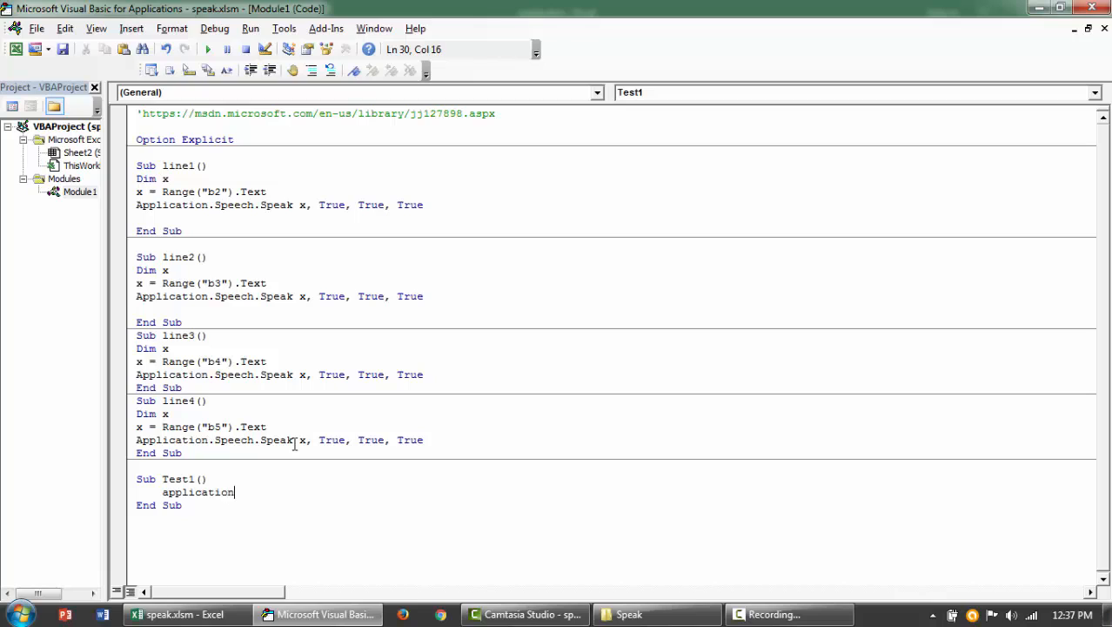
{"action": "type", "text": ".Speech.Speak \""}
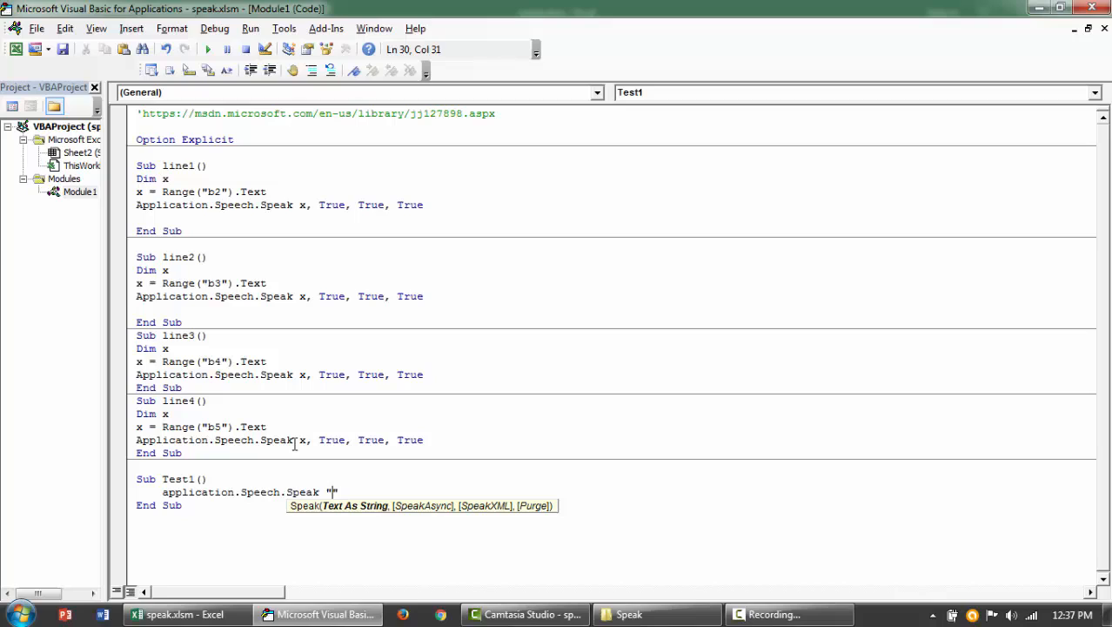
{"action": "type", "text": "Hi"}
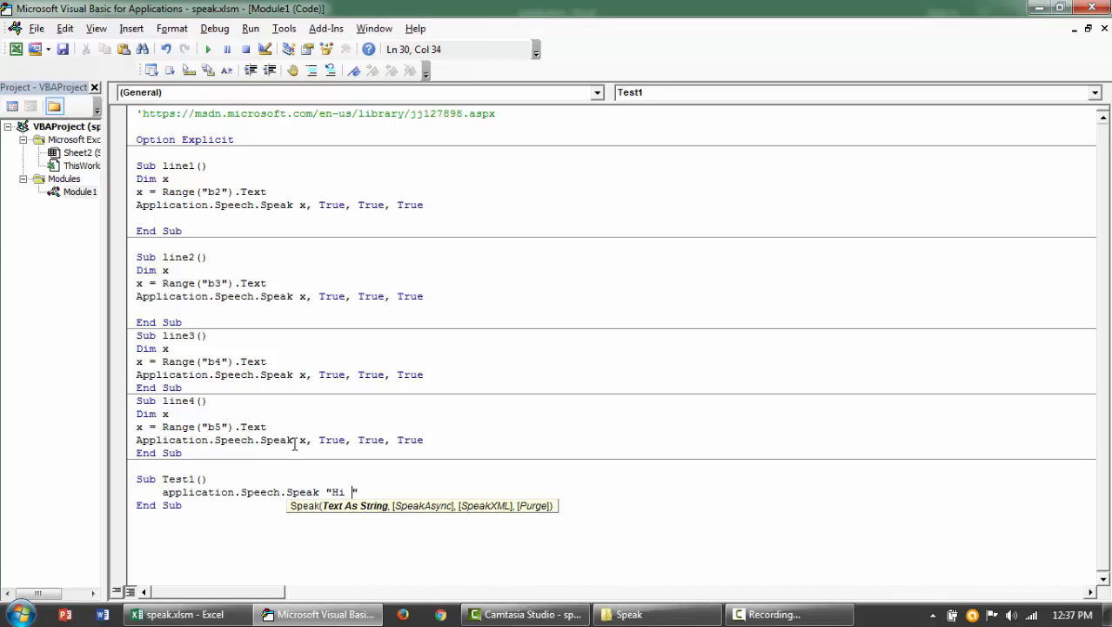
{"action": "type", "text": "there."}
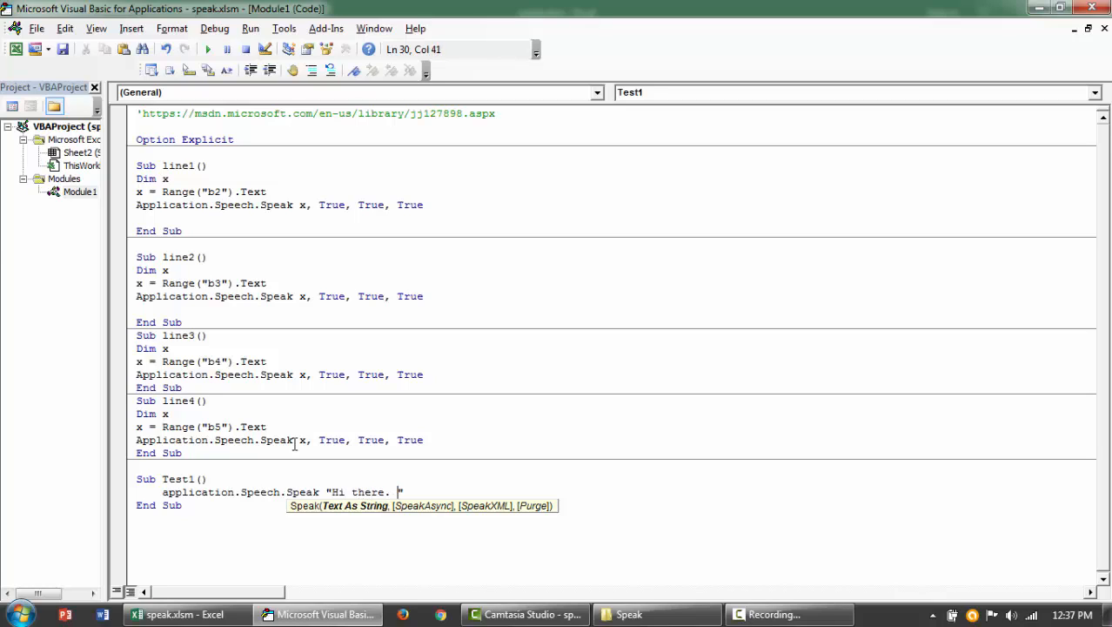
{"action": "type", "text": "how are"}
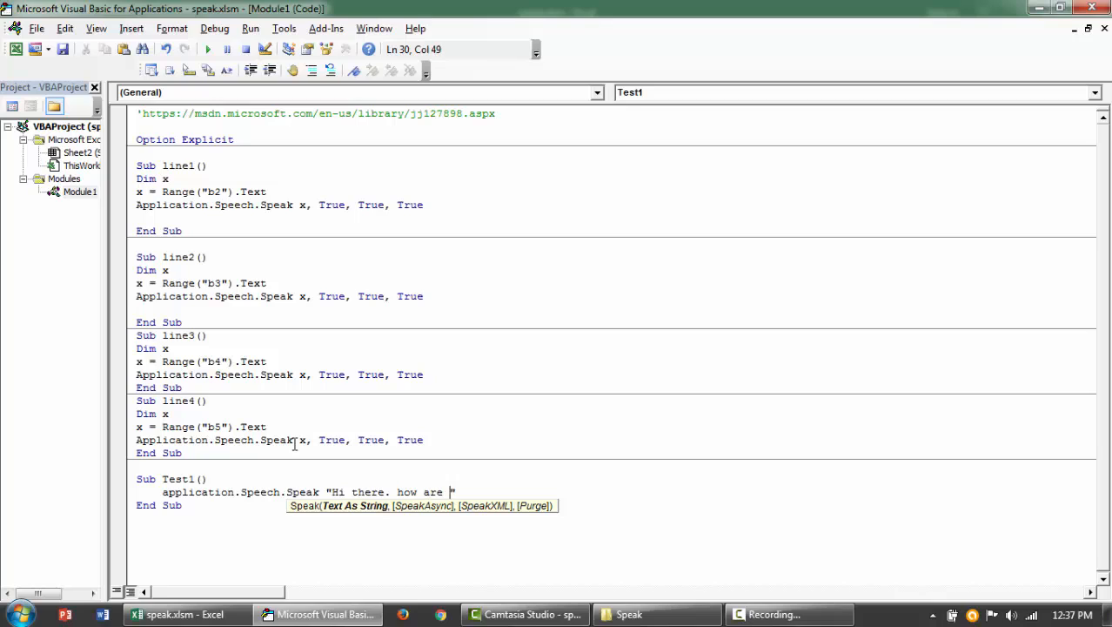
{"action": "type", "text": "you today?"}
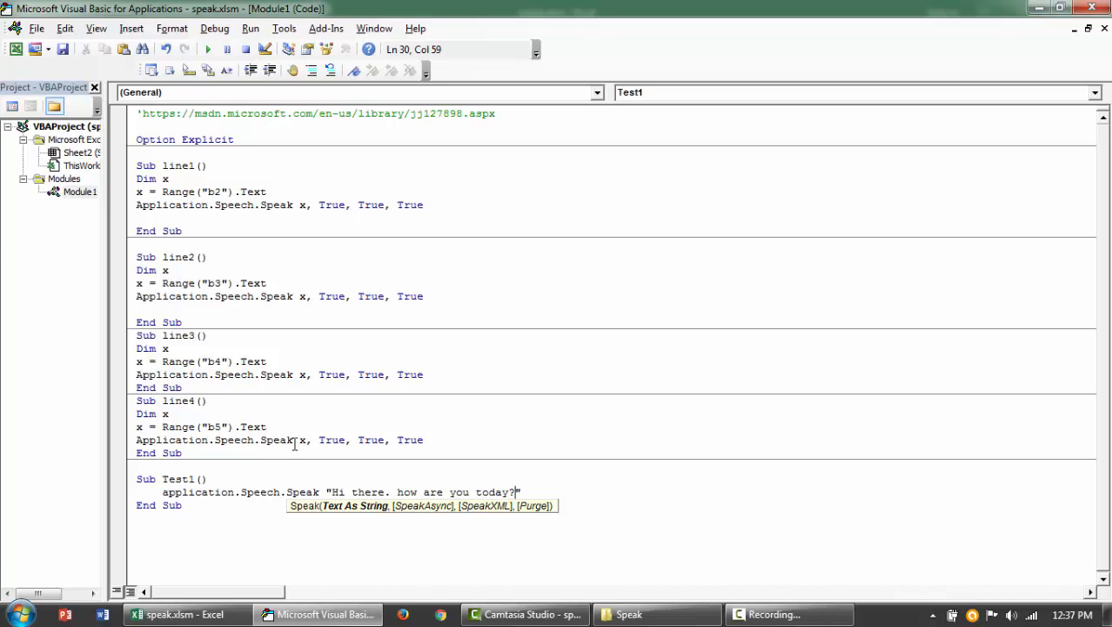
{"action": "key", "text": "F5"}
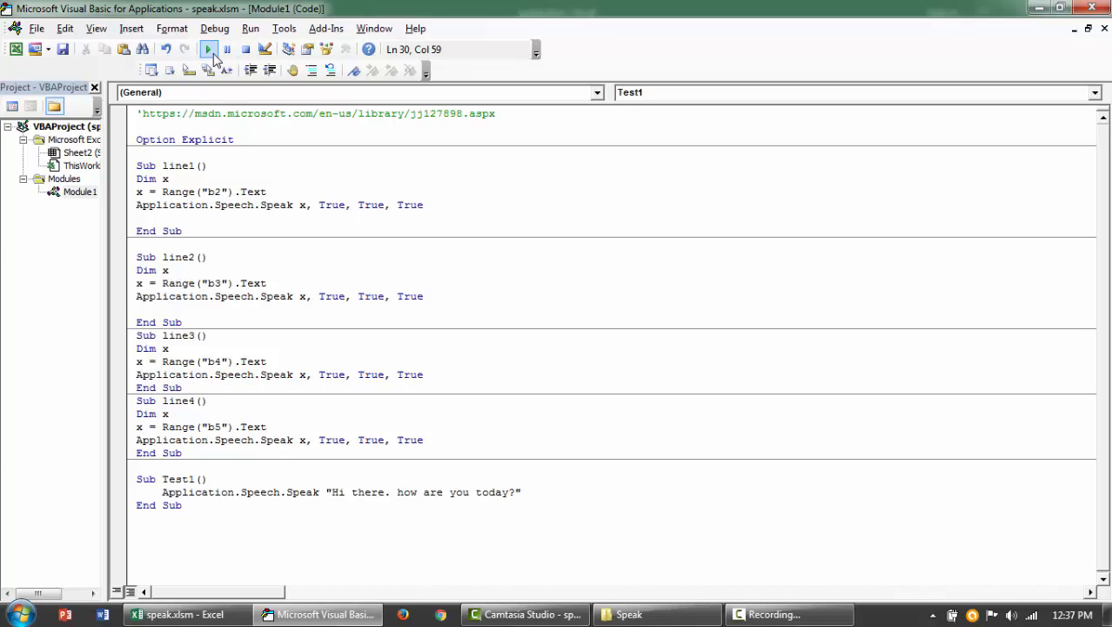
Run Test1 to hear the greeting and select its quoted text
{"action": "left_click", "coordinate": [207, 49]}
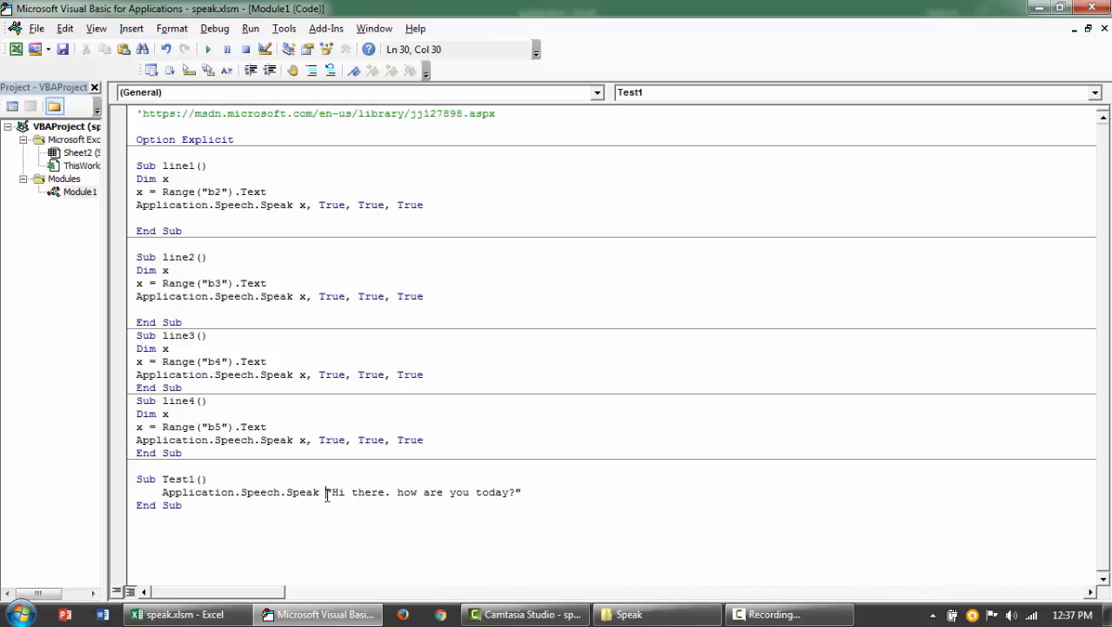
{"action": "left_click_drag", "start_coordinate": [327, 491], "coordinate": [522, 491]}
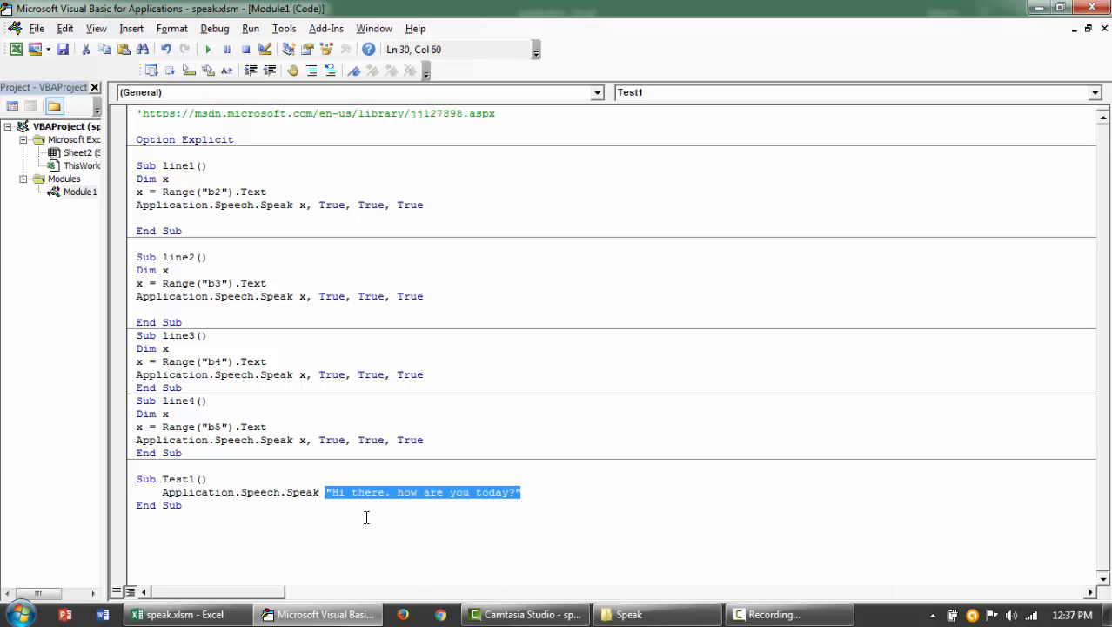
{"action": "left_click", "coordinate": [522, 491]}
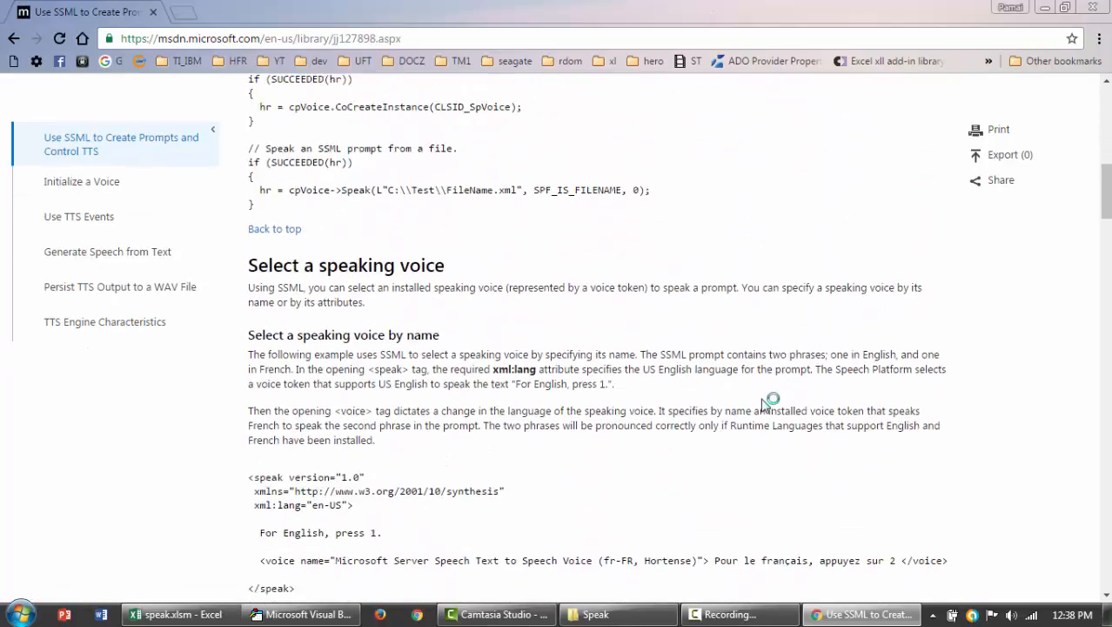
Browse the SSML guide's prosody volume examples, then return to the macro code
{"action": "scroll", "scroll_direction": "down", "scroll_amount": 3}
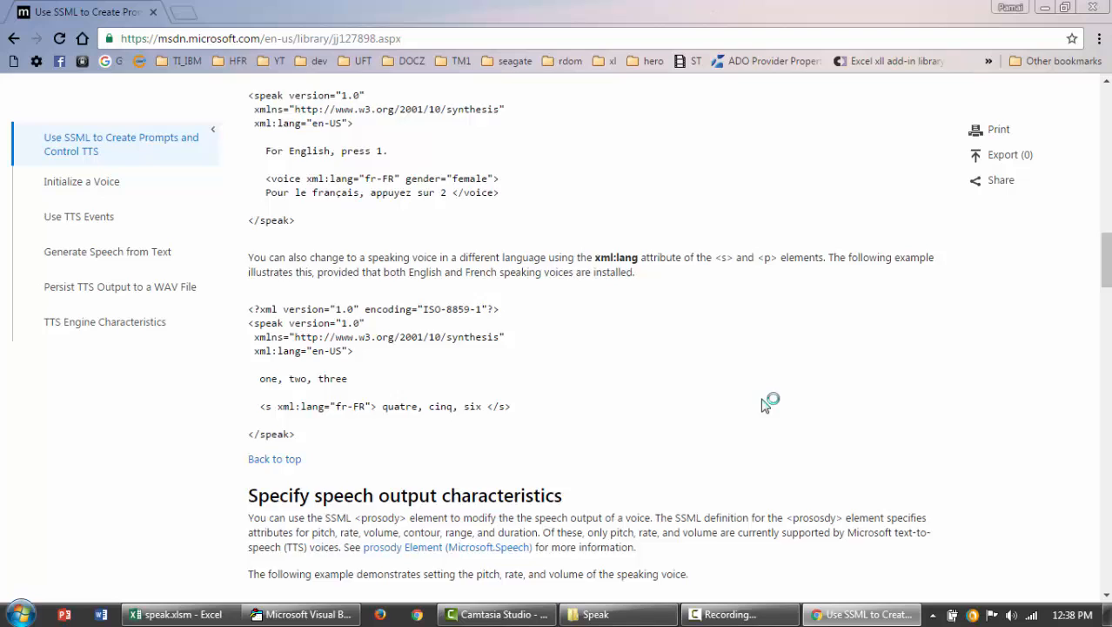
{"action": "scroll", "scroll_direction": "down", "scroll_amount": 3}
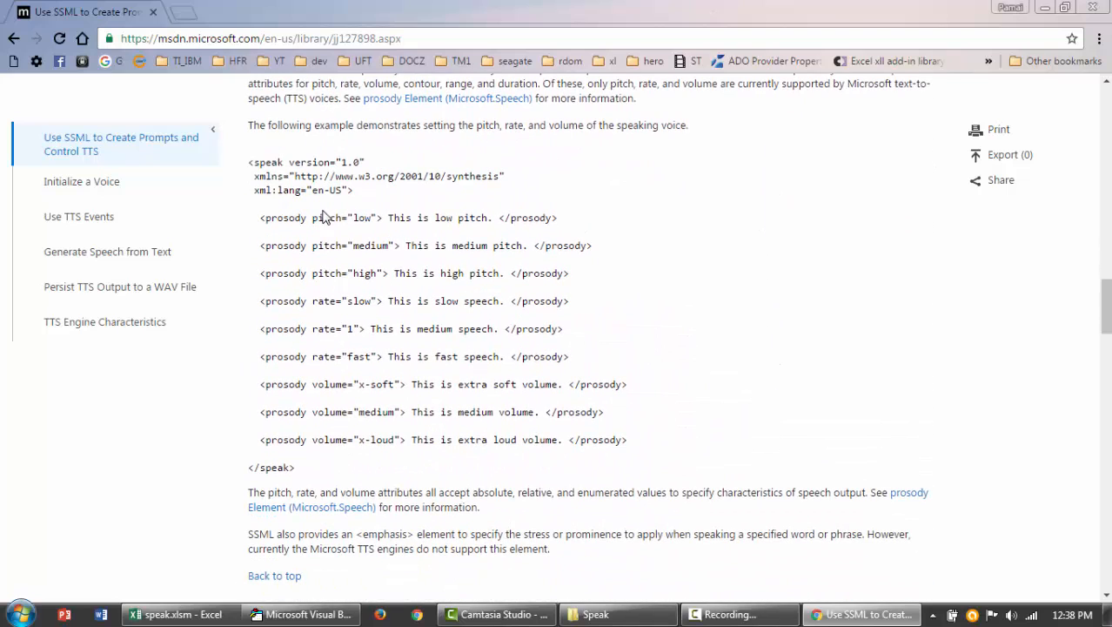
{"action": "left_click_drag", "start_coordinate": [327, 218], "coordinate": [375, 355]}
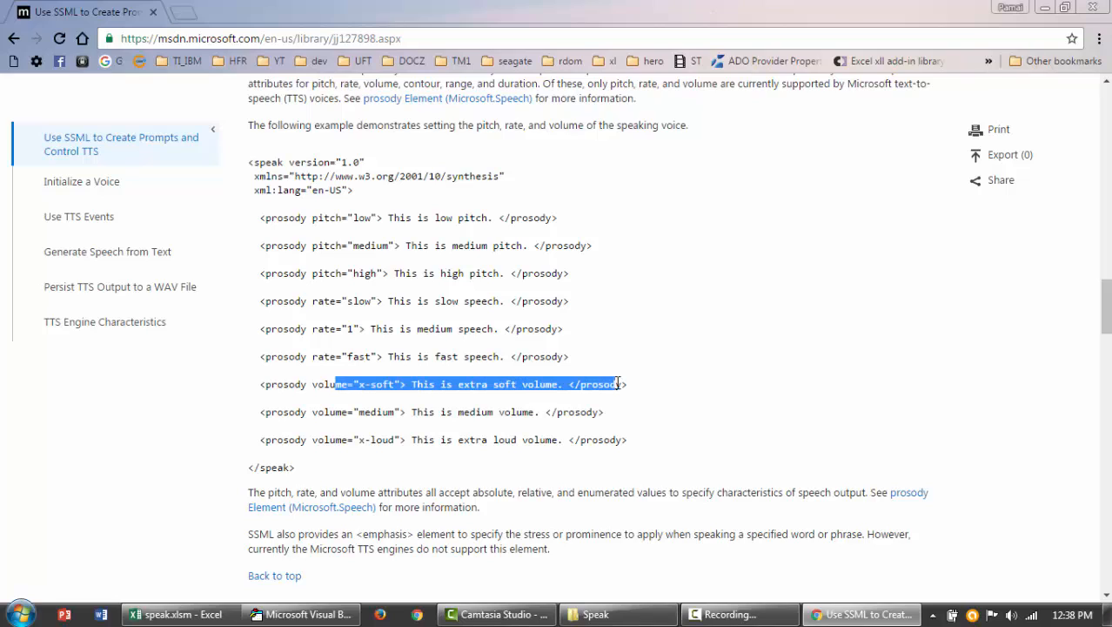
{"action": "left_click", "coordinate": [422, 414]}
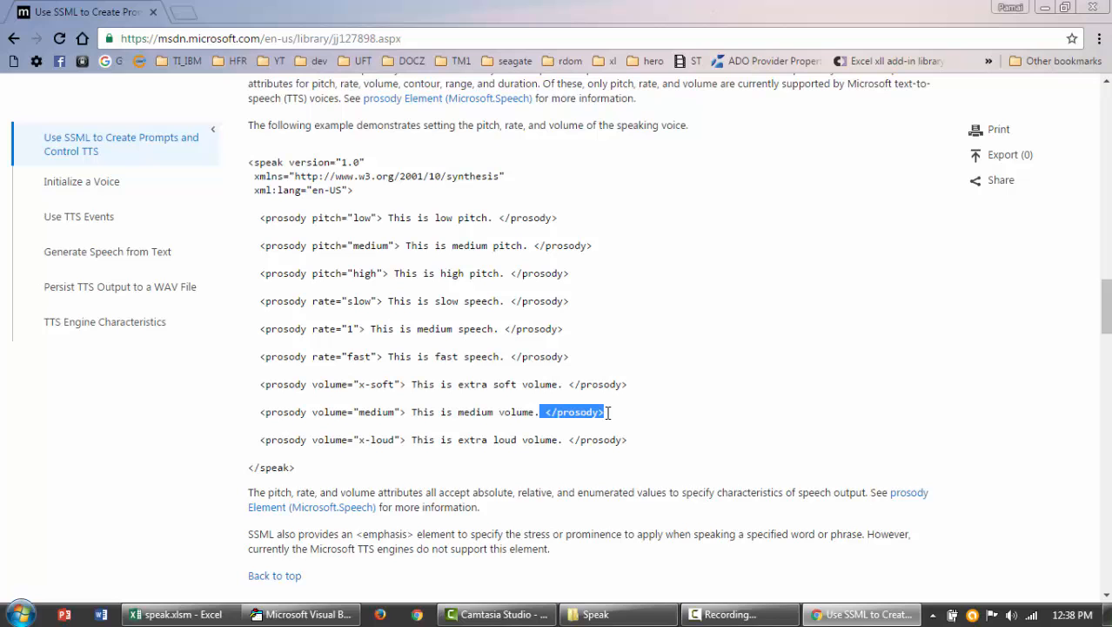
{"action": "mouse_move", "coordinate": [634, 418]}
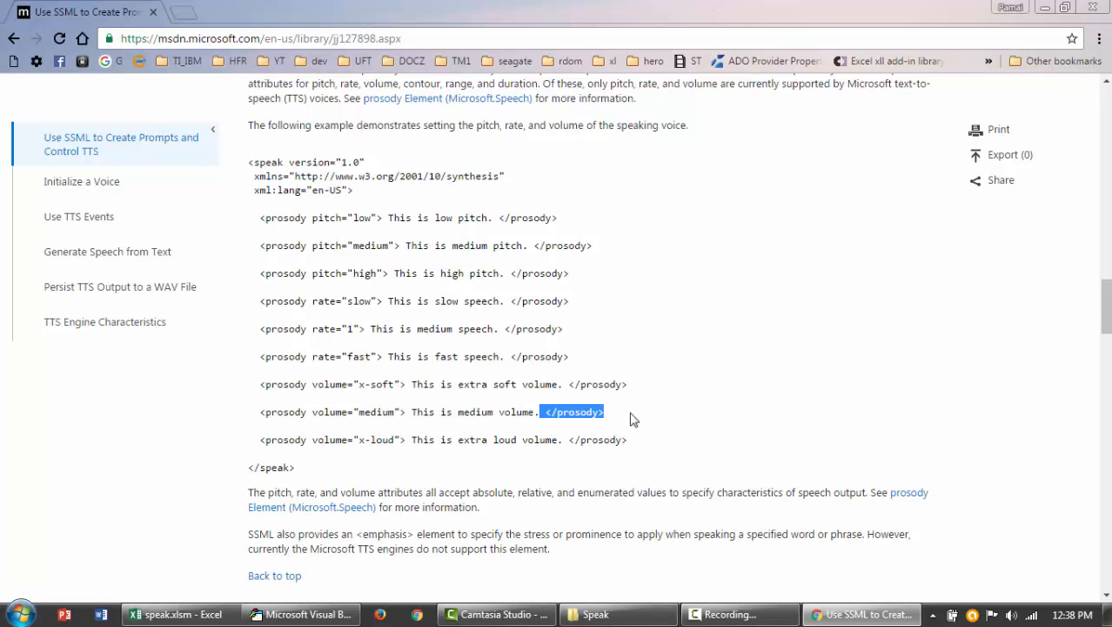
{"action": "scroll", "scroll_direction": "down", "scroll_amount": 3}
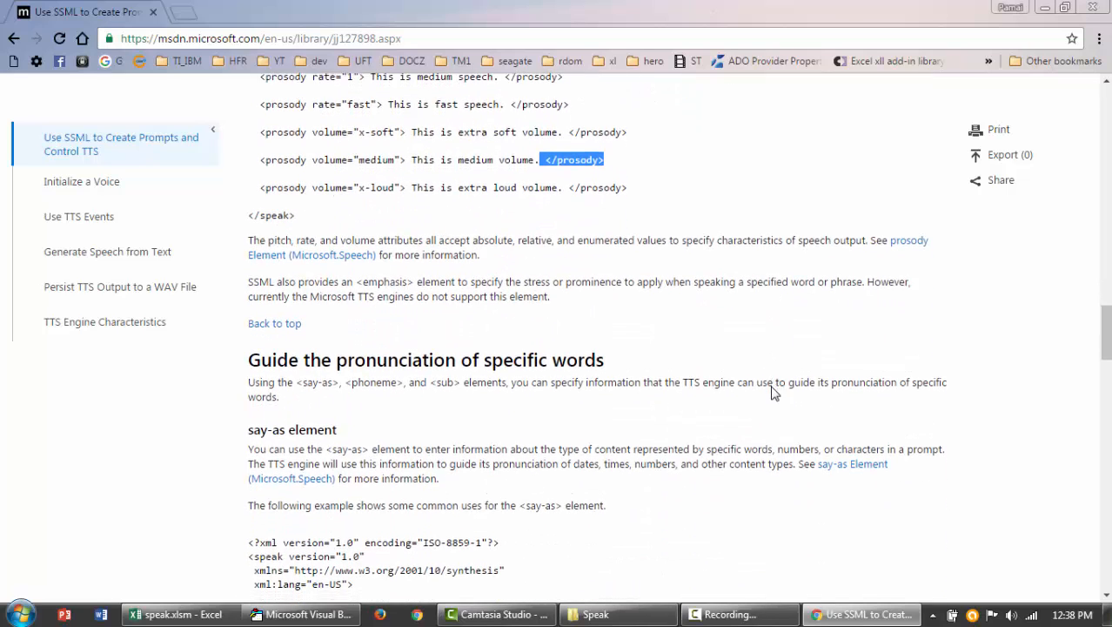
{"action": "scroll", "scroll_direction": "down", "scroll_amount": 3}
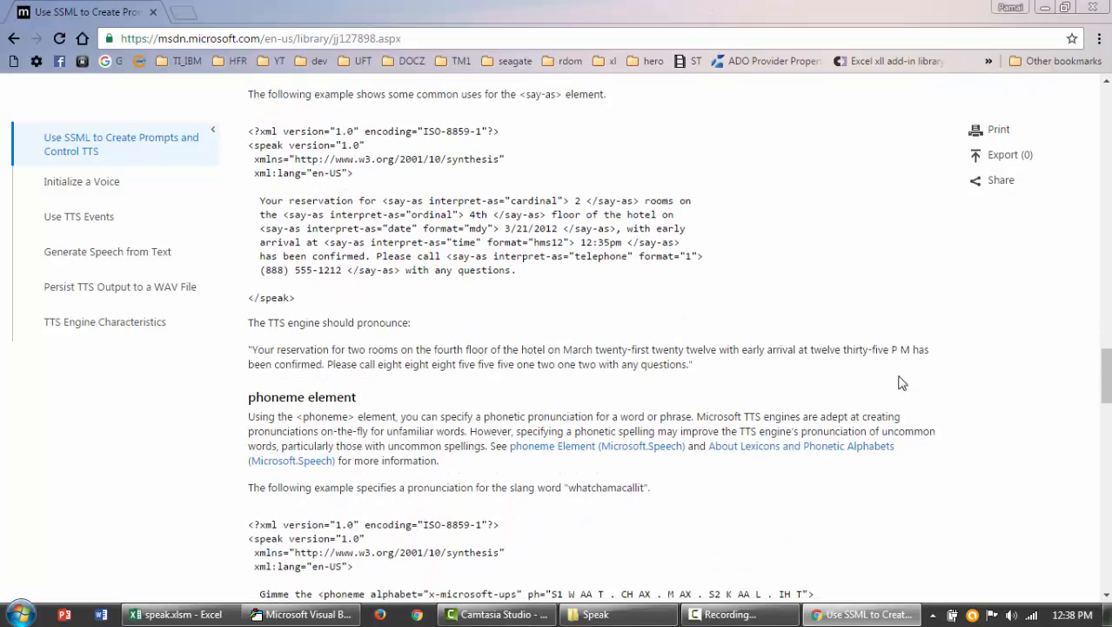
{"action": "scroll", "scroll_direction": "down", "scroll_amount": 3}
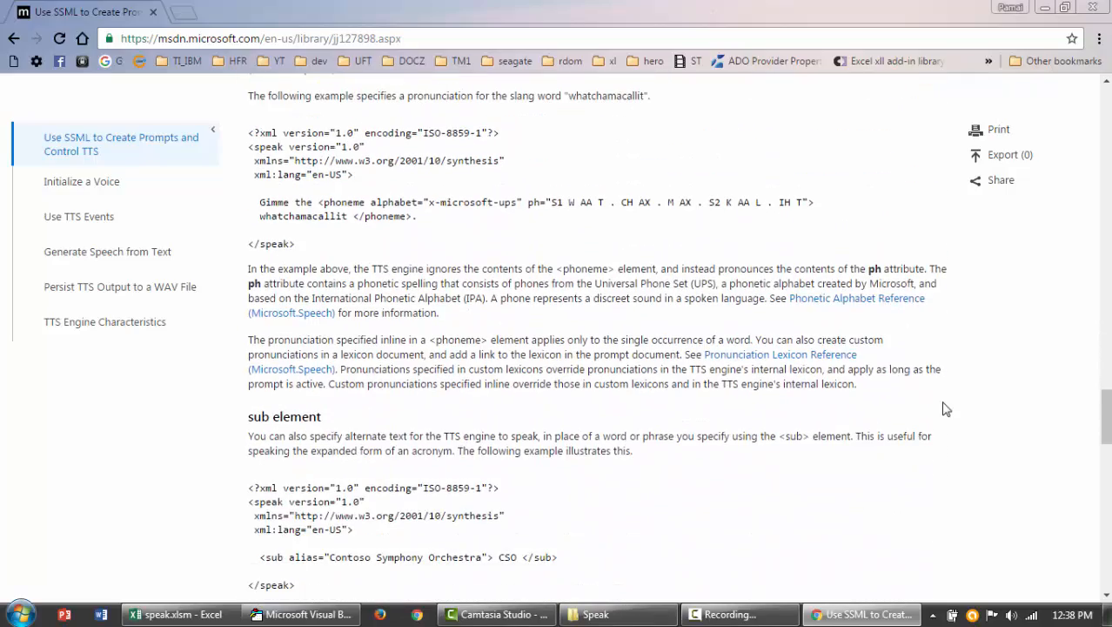
{"action": "scroll", "scroll_direction": "down", "scroll_amount": 3}
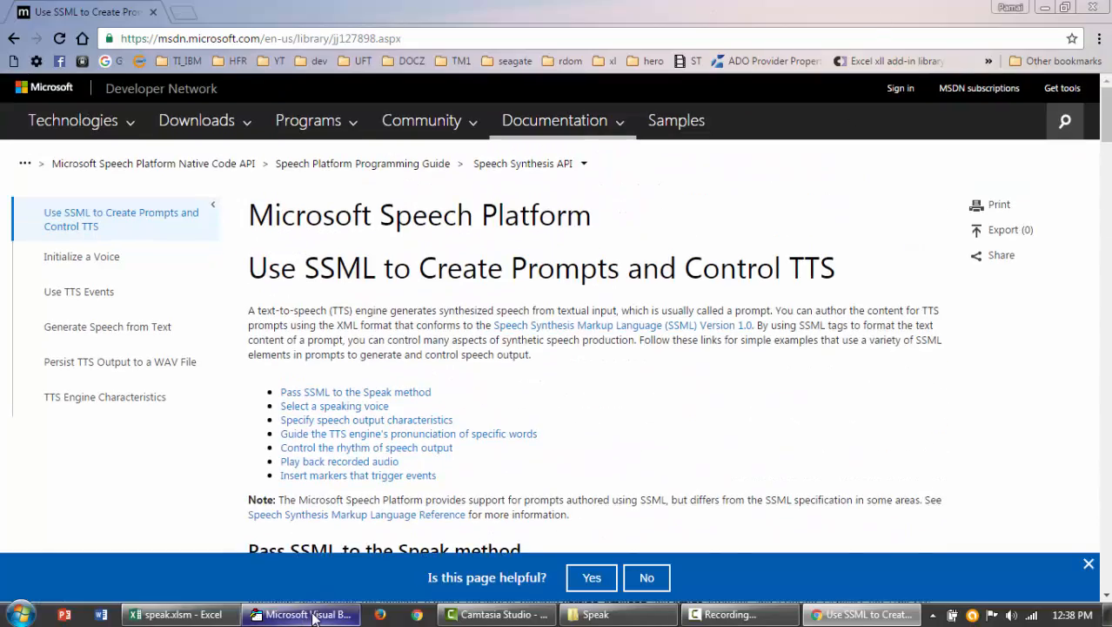
{"action": "left_click", "coordinate": [299, 613]}
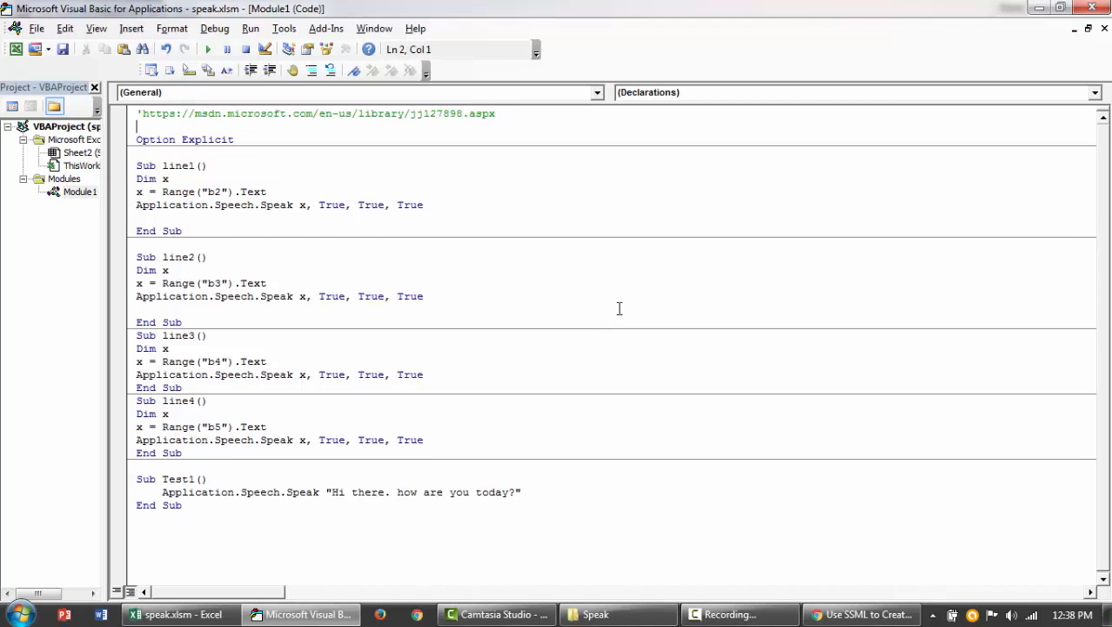
{"action": "mouse_move", "coordinate": [296, 178]}
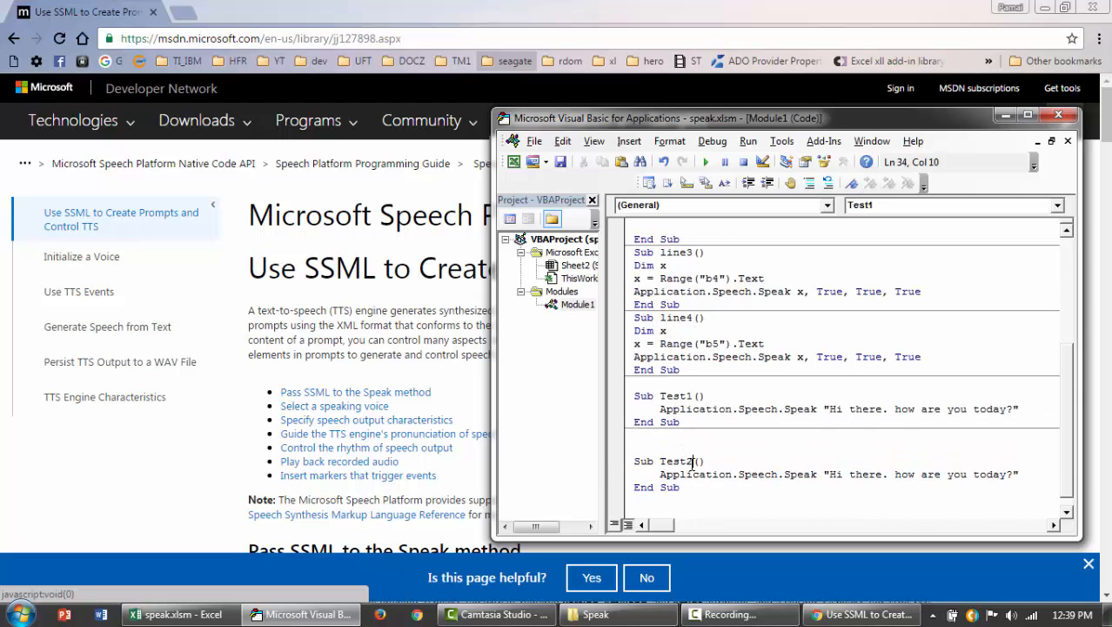
Enter "Hi this is computer speaking for you" in cell A6 of Sheet2 and return to the code
{"action": "left_click", "coordinate": [179, 613]}
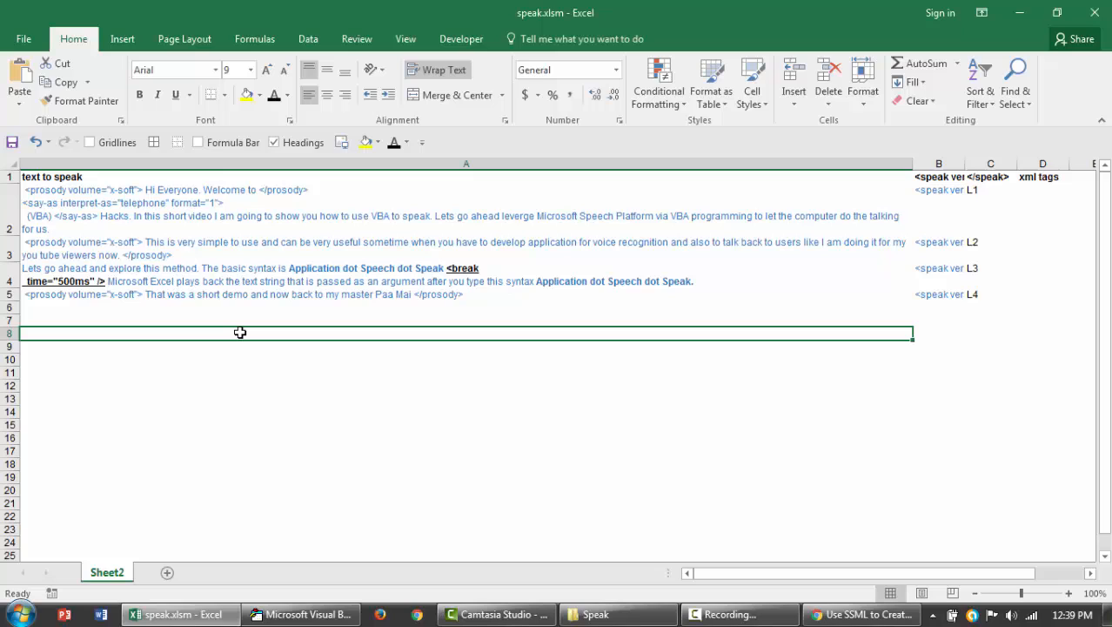
{"action": "type", "text": "Hi this is"}
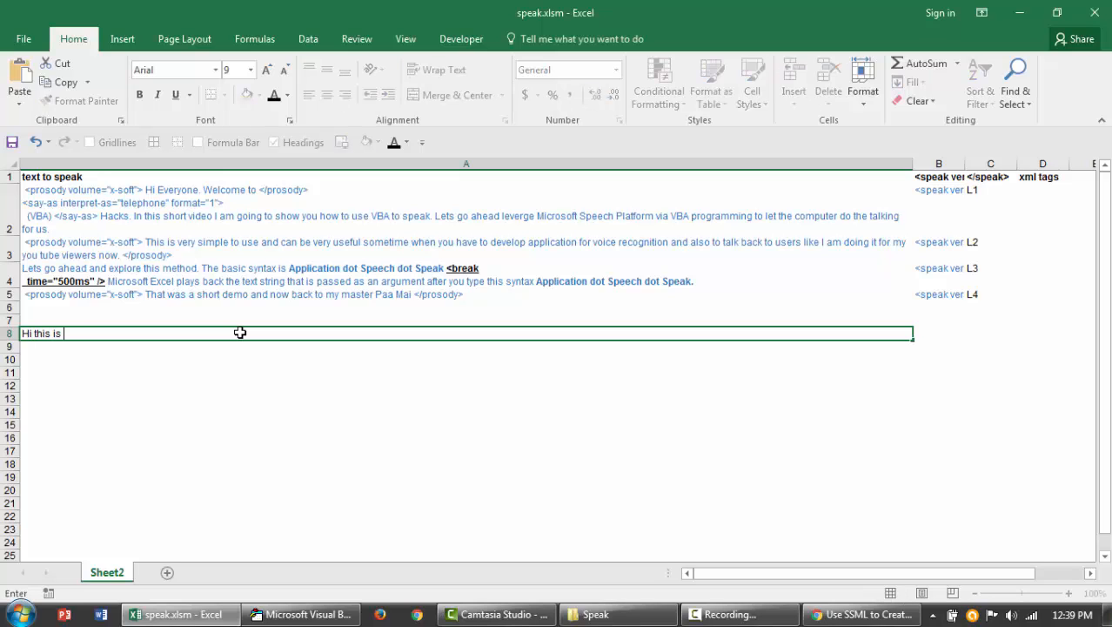
{"action": "type", "text": "computer"}
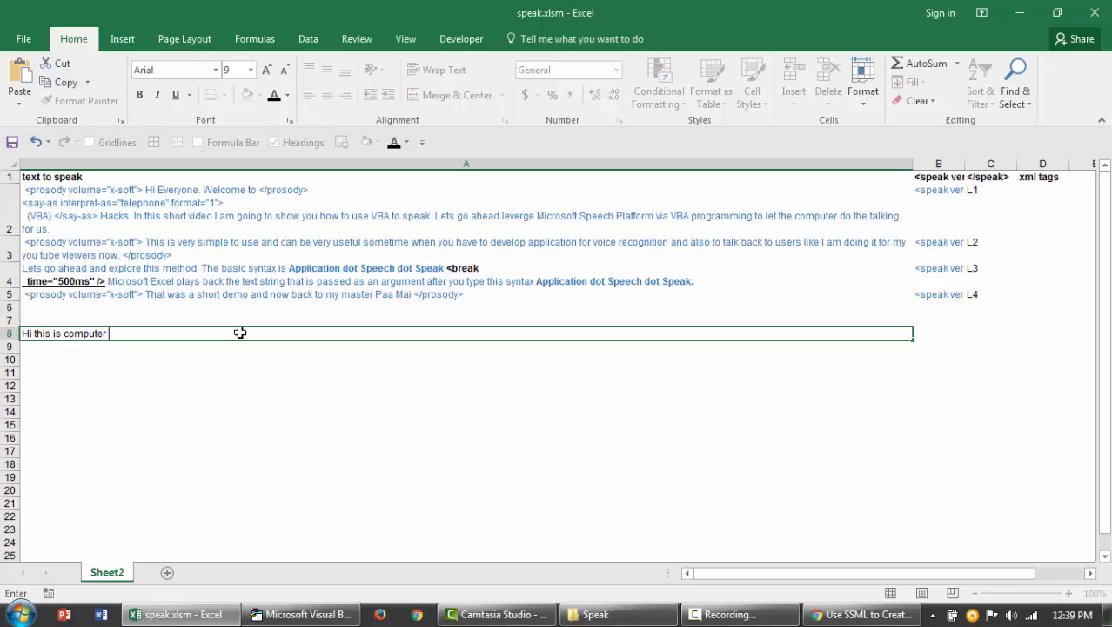
{"action": "type", "text": "speaking for you"}
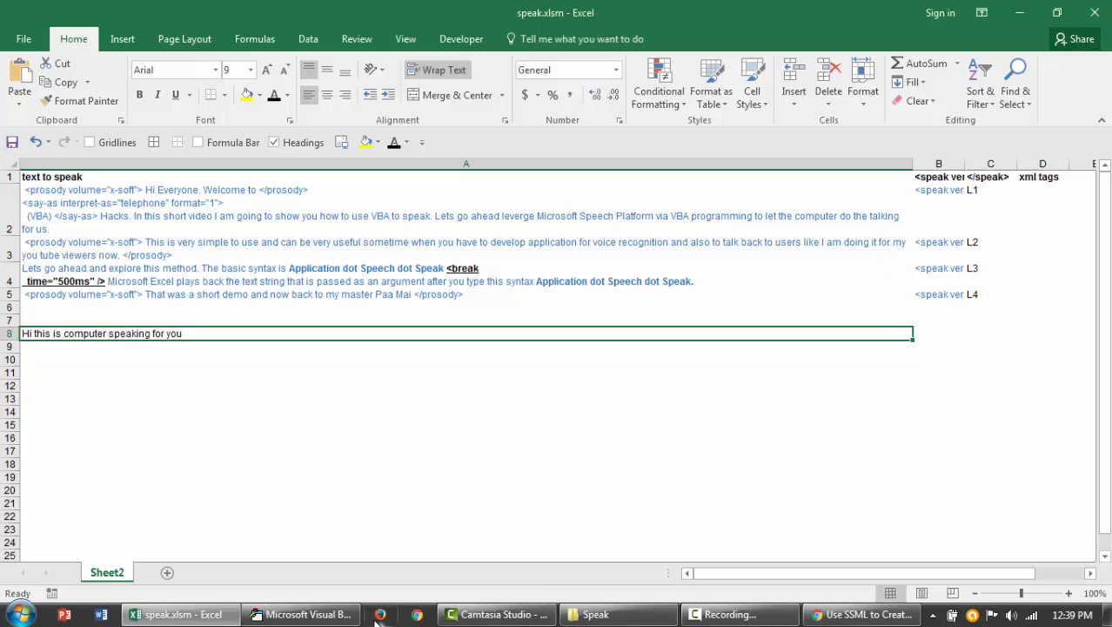
{"action": "left_click", "coordinate": [302, 612]}
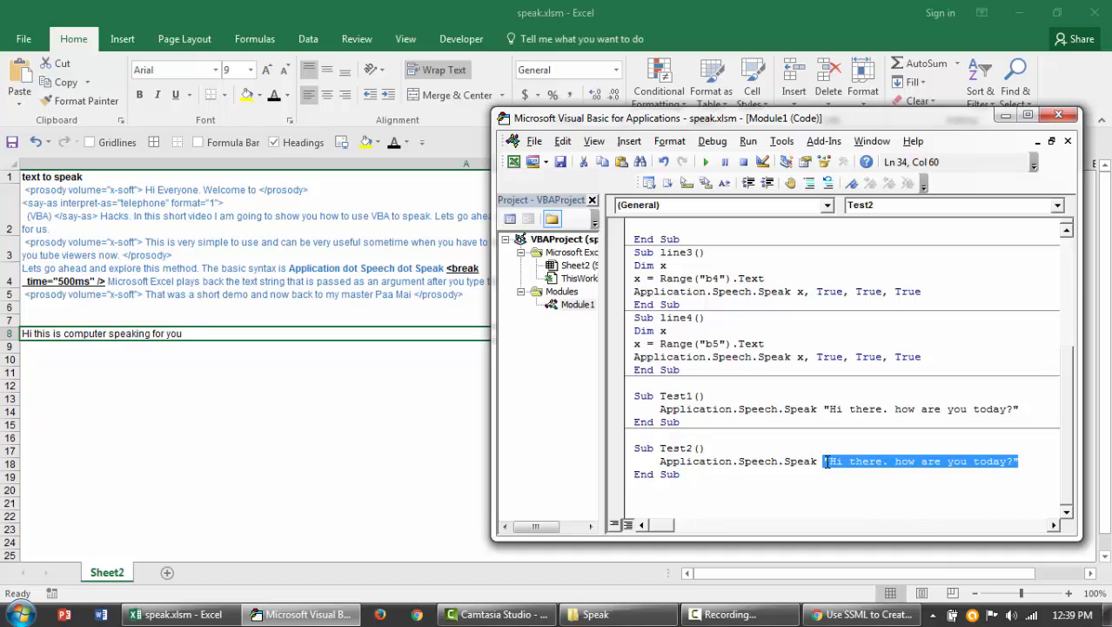
Change Test2 to speak Selection.Text and run it on the selected cell
{"action": "type", "text": "Selection"}
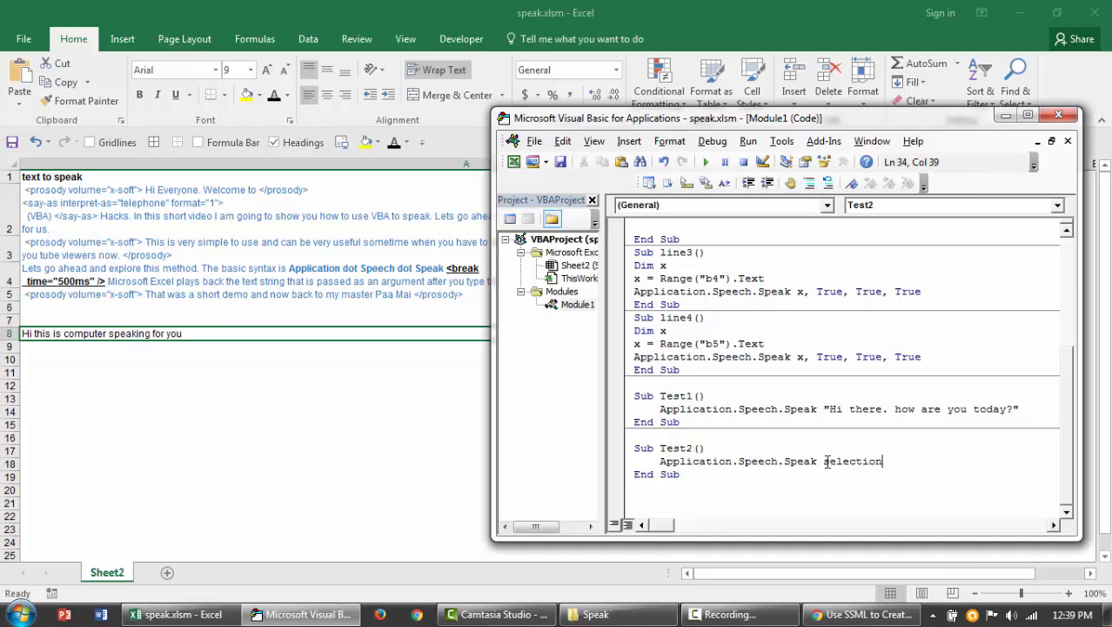
{"action": "type", "text": ".Text"}
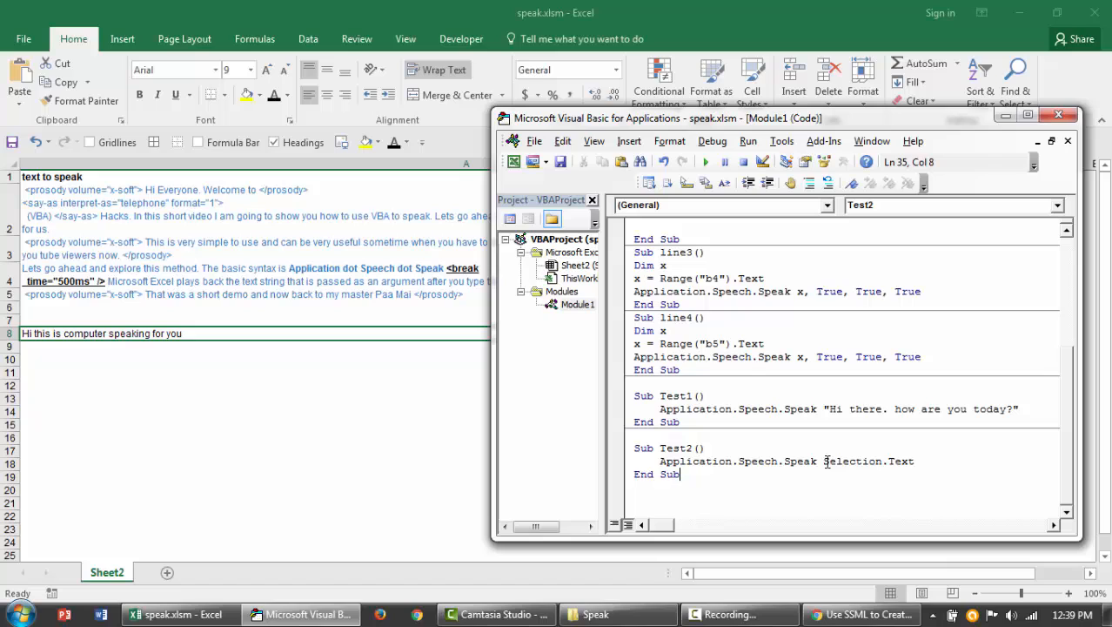
{"action": "left_click", "coordinate": [707, 162]}
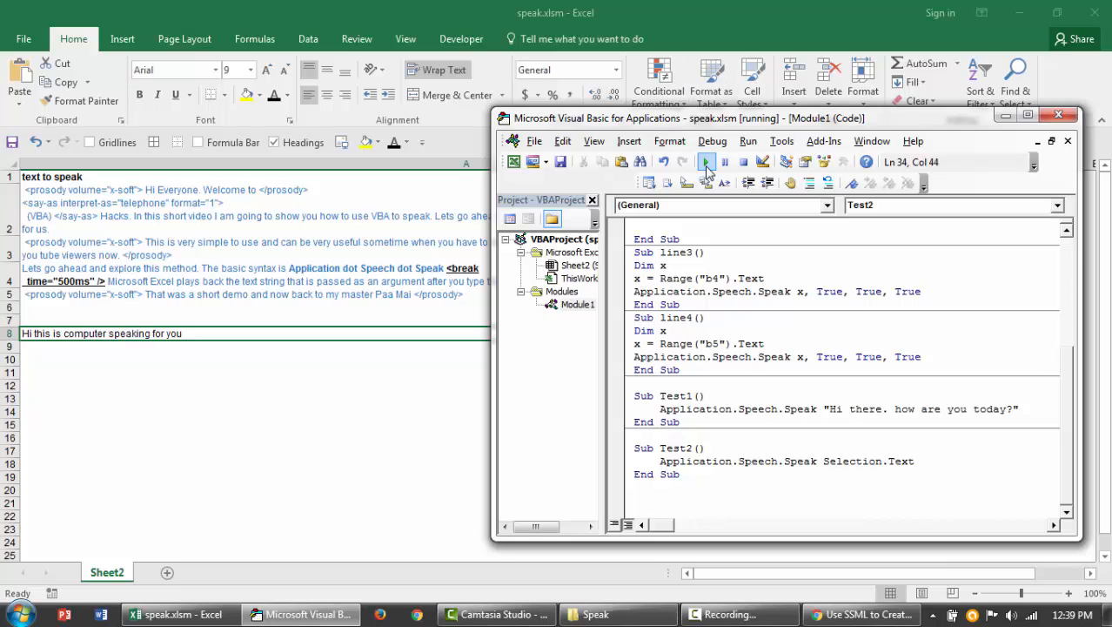